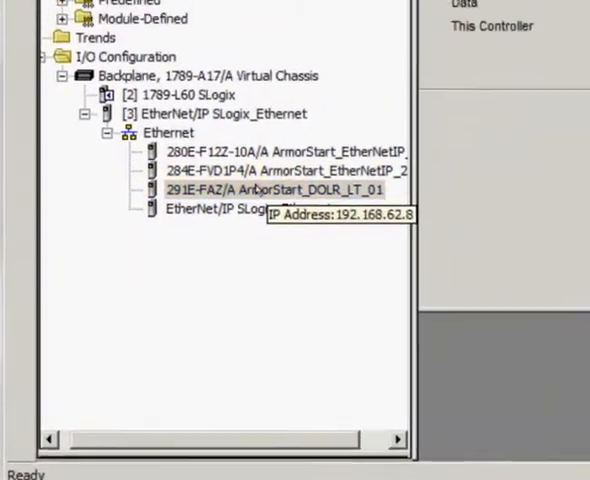
# Open the ArmorStart_DOLR_LT_01 module's properties and edit its connection RPI.
pyautogui.doubleClick(265, 190)
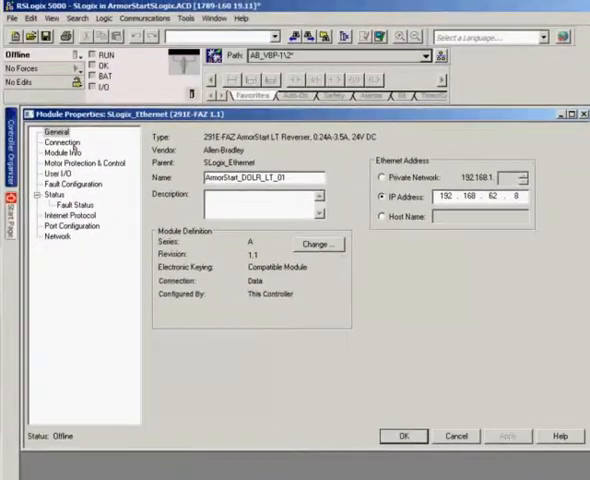
pyautogui.click(62, 142)
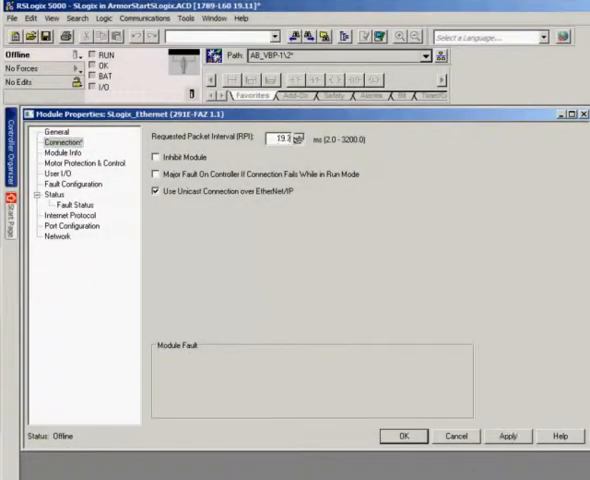
pyautogui.click(70, 158)
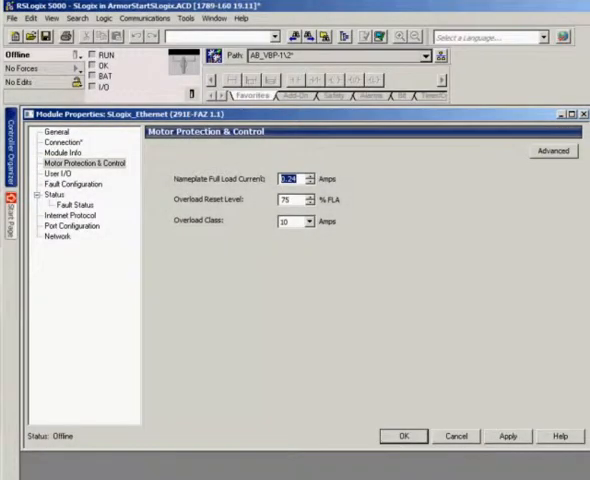
# Set full load current to 0.75 A, pick a keypad mode, and make Pt 2 Force Snapshot.
pyautogui.write('0.75')
pyautogui.click(296, 199)
pyautogui.write('80')
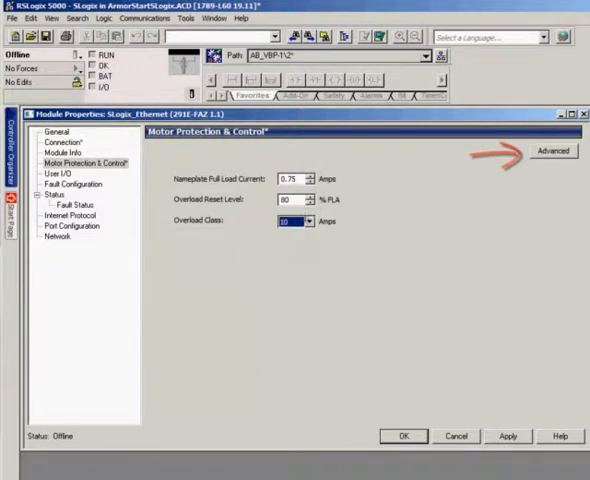
pyautogui.click(546, 151)
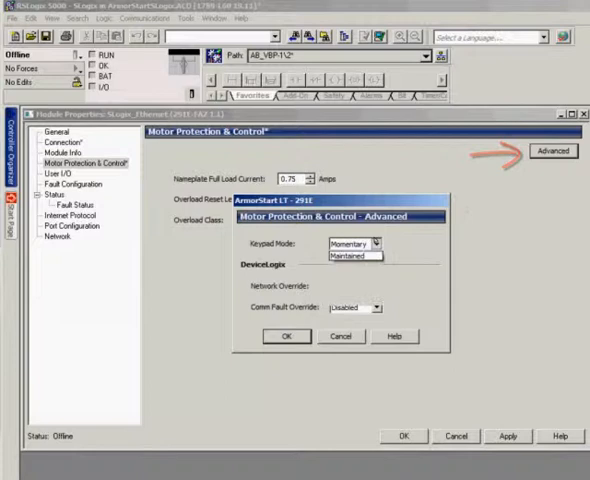
pyautogui.click(348, 243)
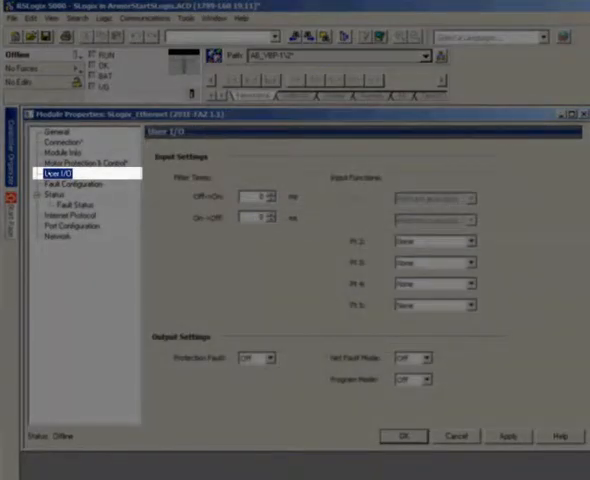
pyautogui.click(470, 241)
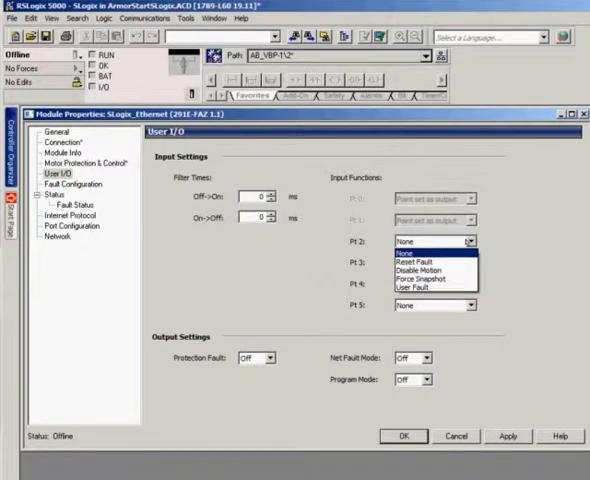
pyautogui.moveTo(430, 285)
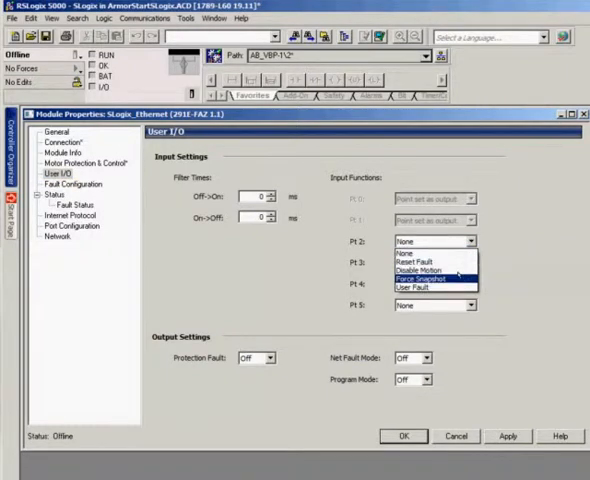
pyautogui.click(75, 184)
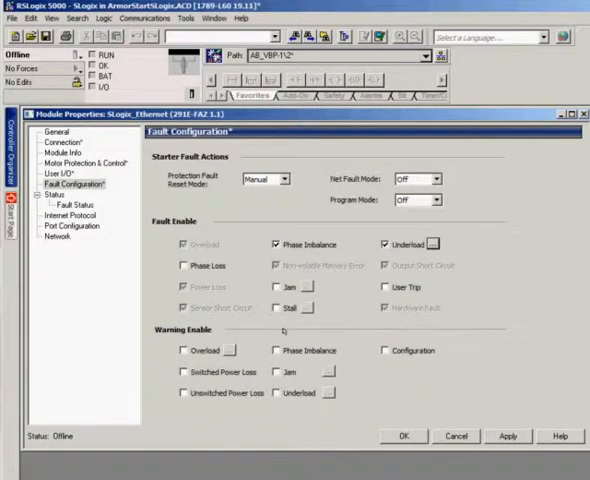
# Confirm the overload warning limit in Fault Configuration, then view the module's Status page.
pyautogui.click(238, 350)
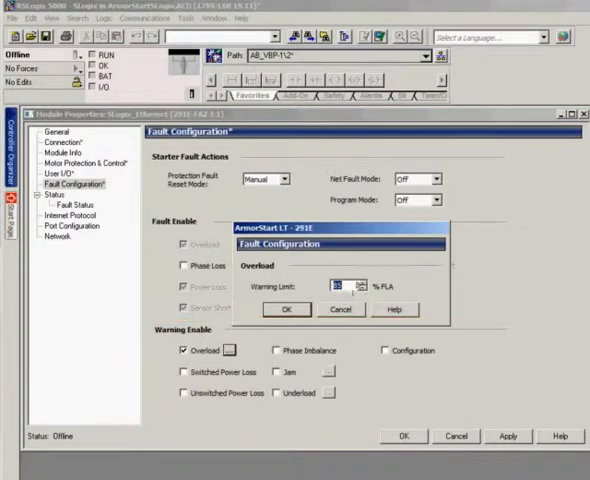
pyautogui.click(287, 309)
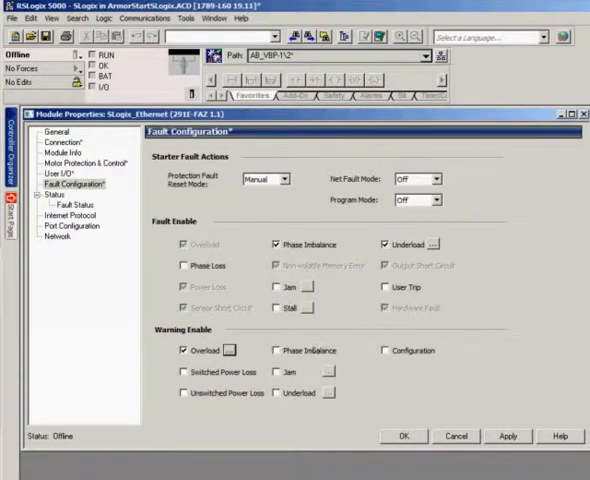
pyautogui.click(67, 203)
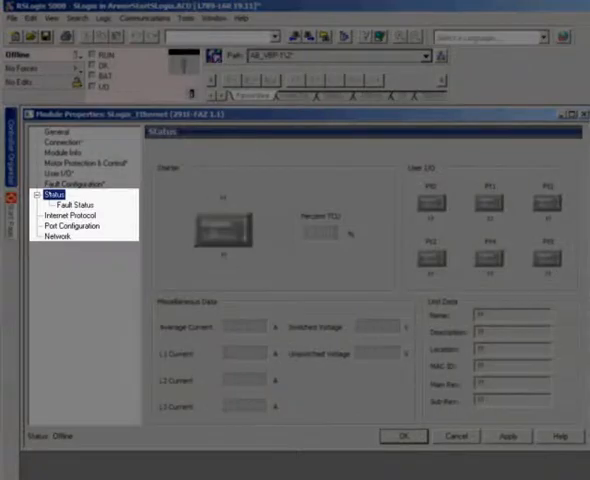